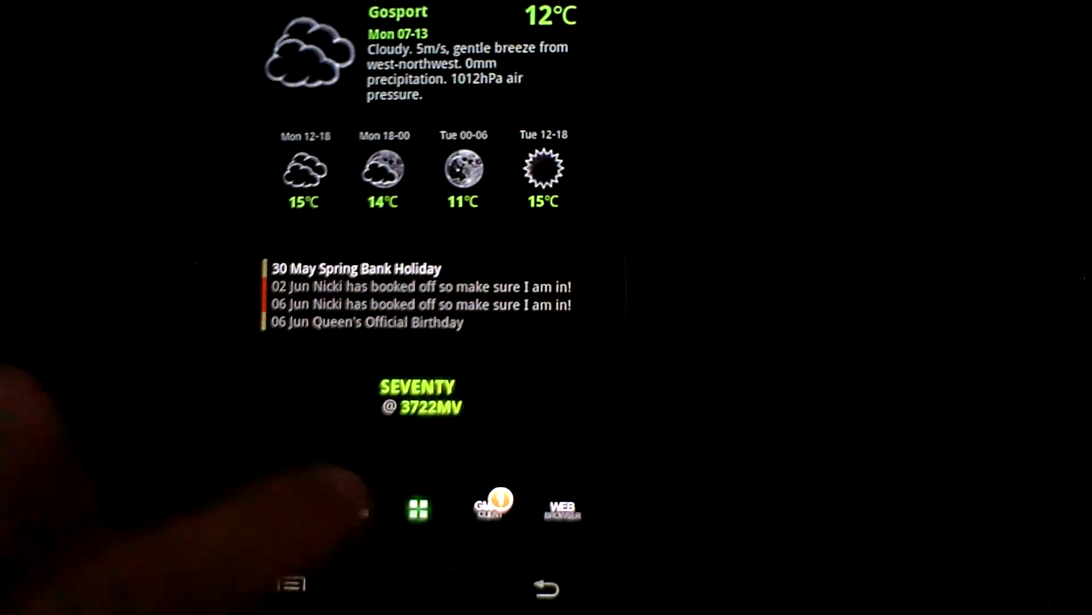
Show the app drawer's Recent apps list instead of the categorized folders
left_click(417, 508)
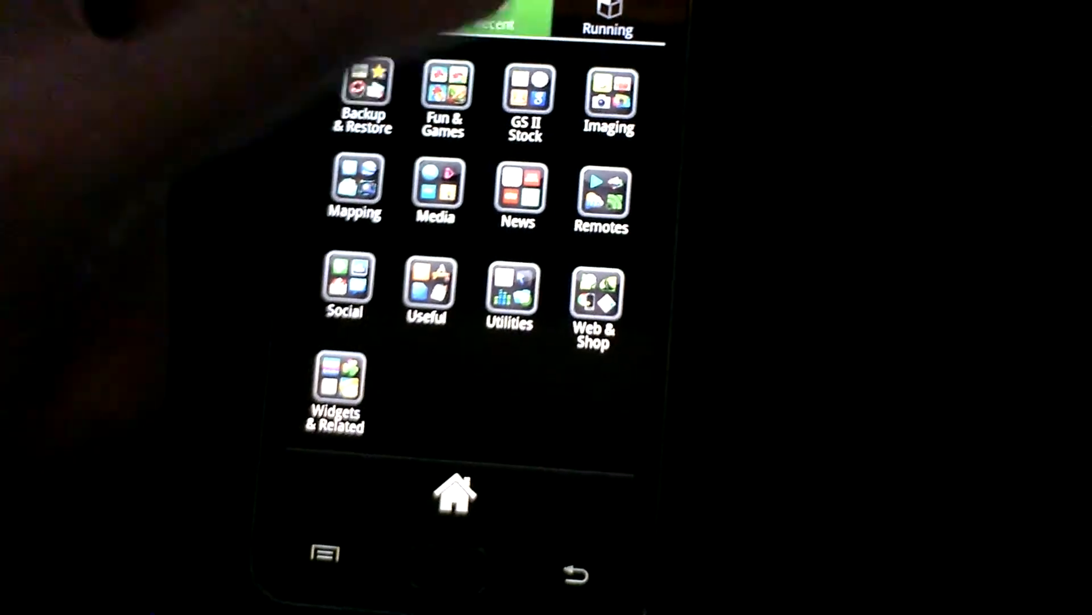
left_click(497, 18)
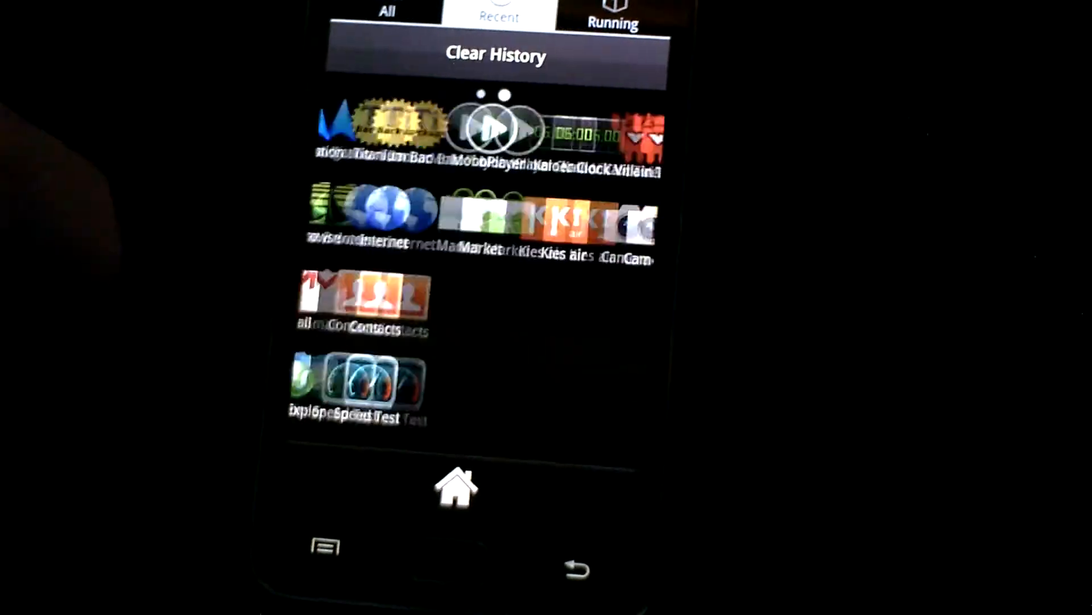